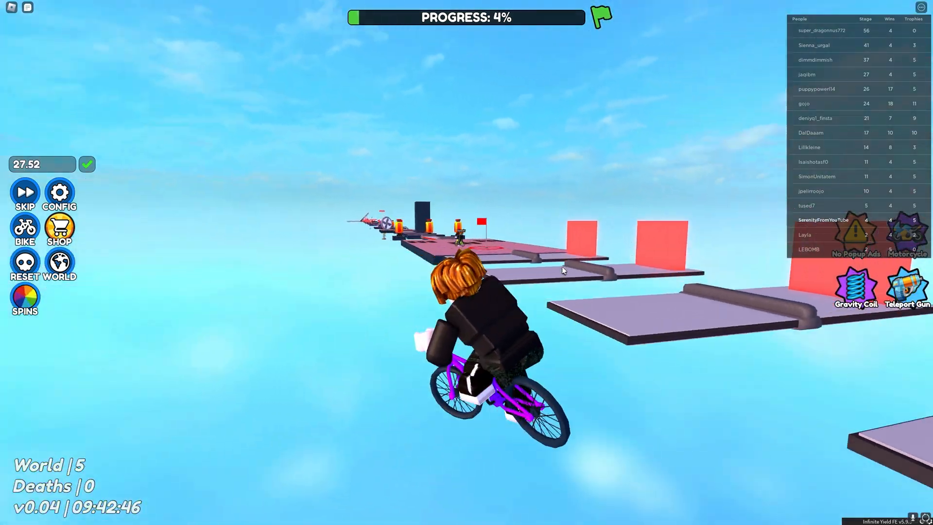
# Leave the Roblox obby session and return to the Windows desktop.
pyautogui.press('w')
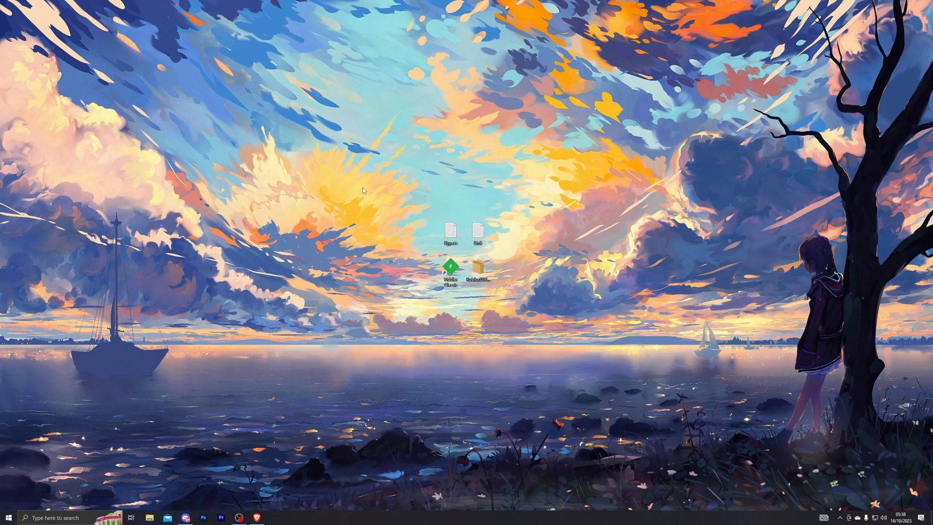
# Find 'virus & threat protection' from Start and bring up that Windows Security page.
pyautogui.write('virus & threat protection')
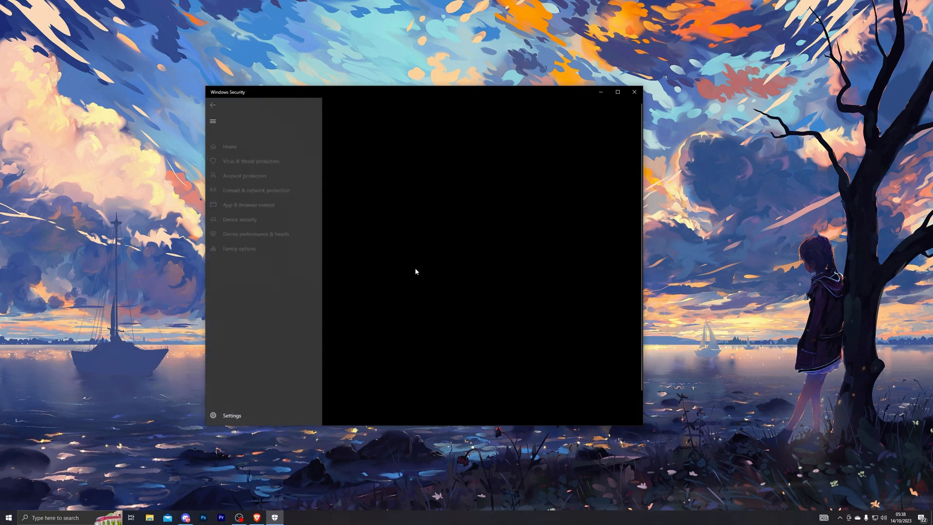
pyautogui.click(251, 160)
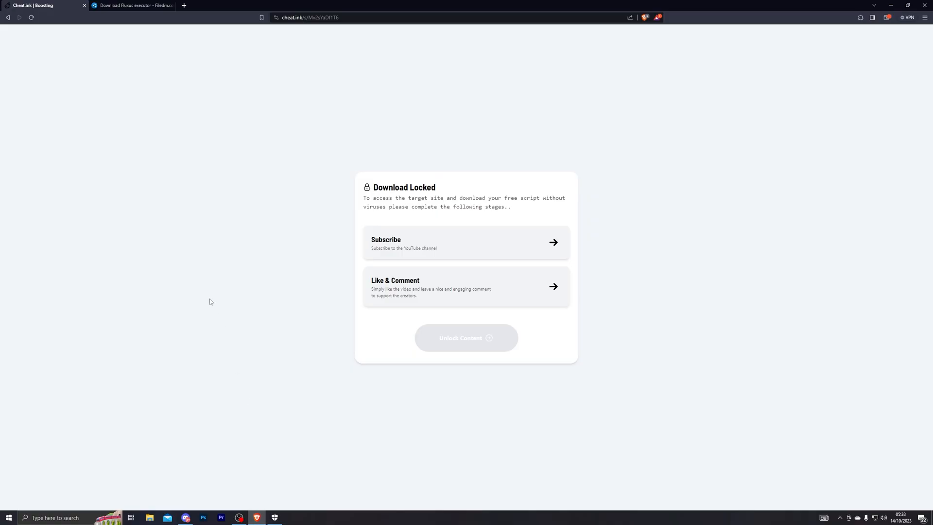
pyautogui.moveTo(272, 128)
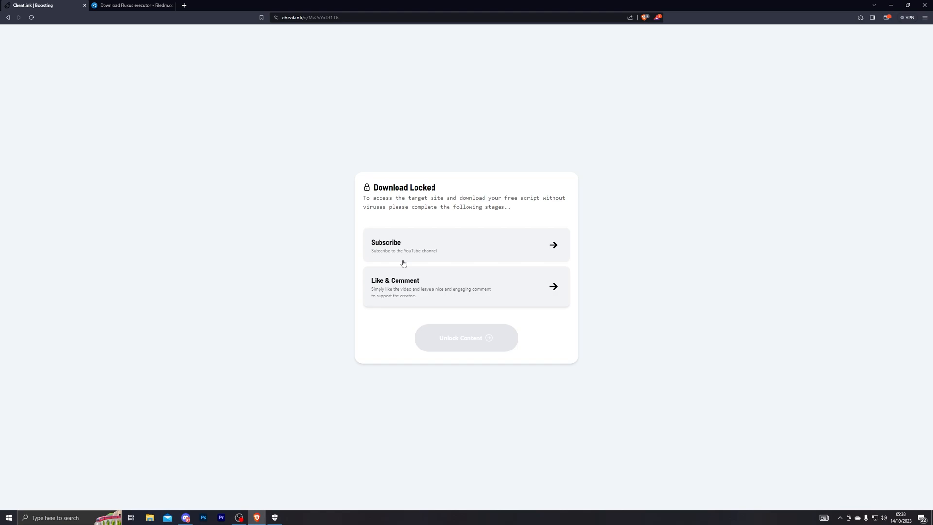
# Download the Fluxus executor installer from the Filedm page and save it to the desktop.
pyautogui.click(134, 6)
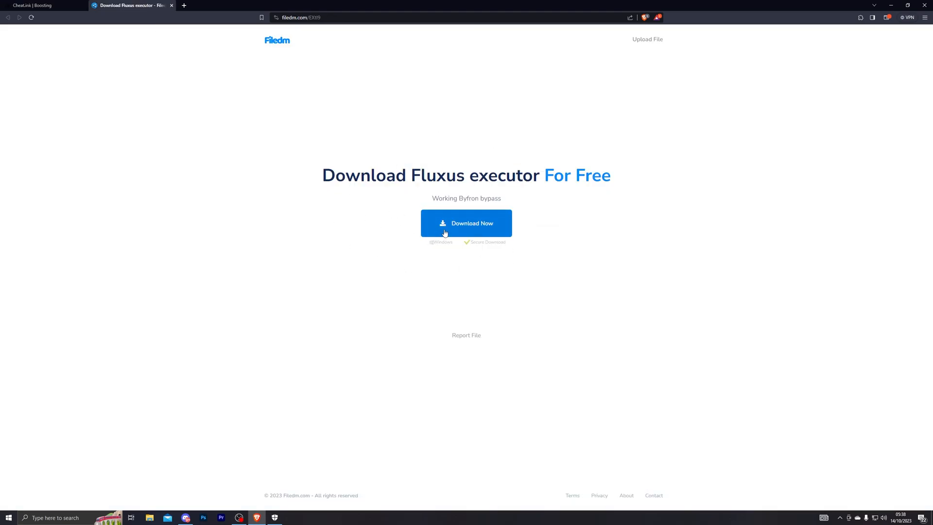
pyautogui.click(466, 224)
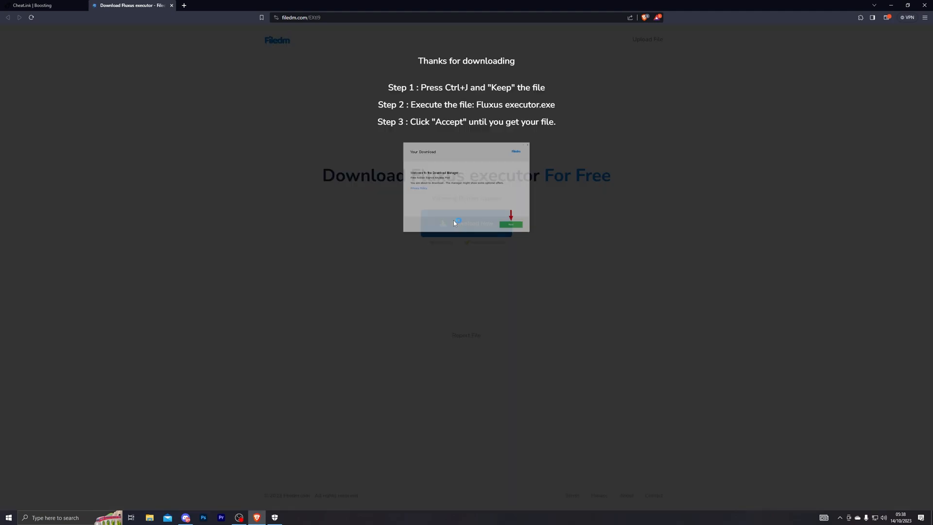
pyautogui.click(466, 224)
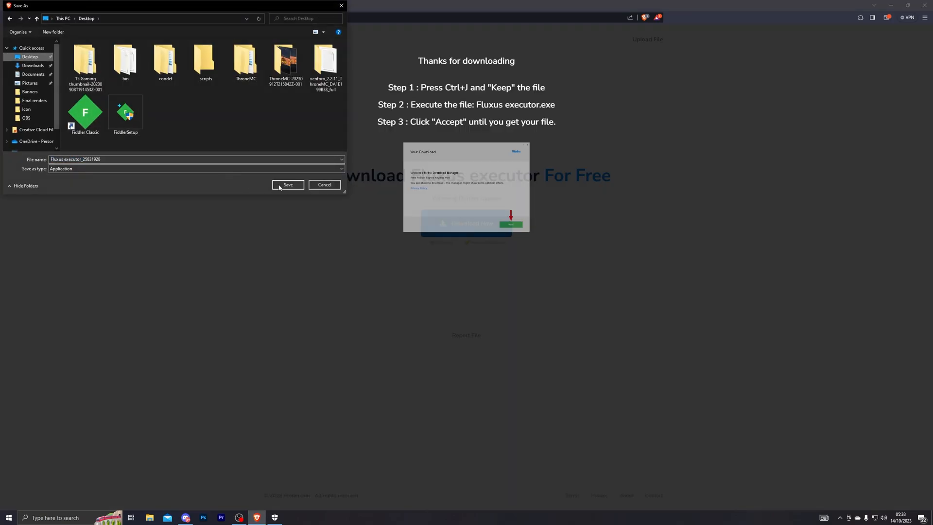
pyautogui.click(288, 185)
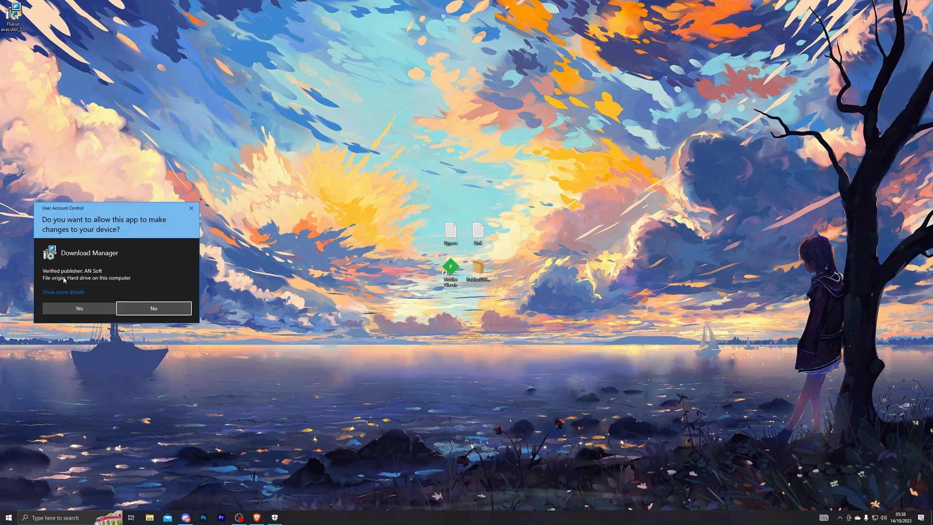
# Allow Filedm to run, pass the CCleaner and Opera offers, and select the free Fluxus link.
pyautogui.click(153, 308)
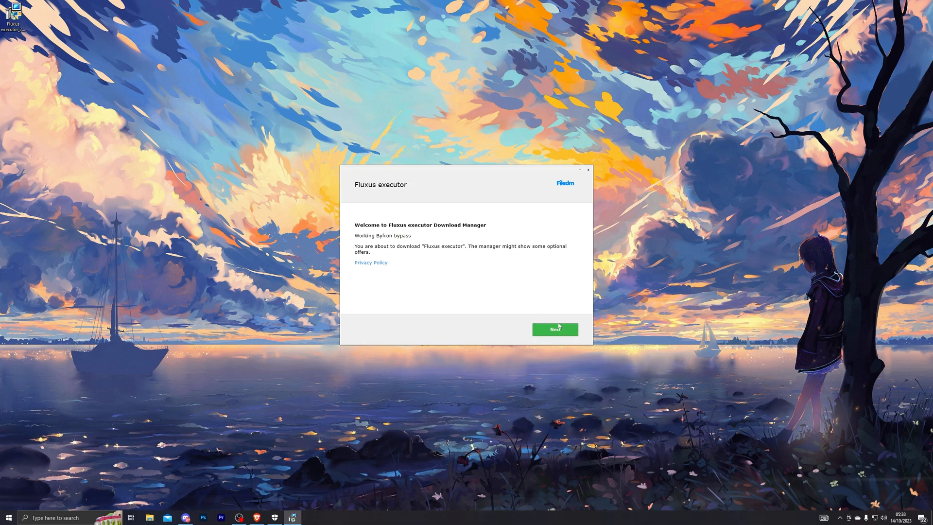
pyautogui.click(555, 330)
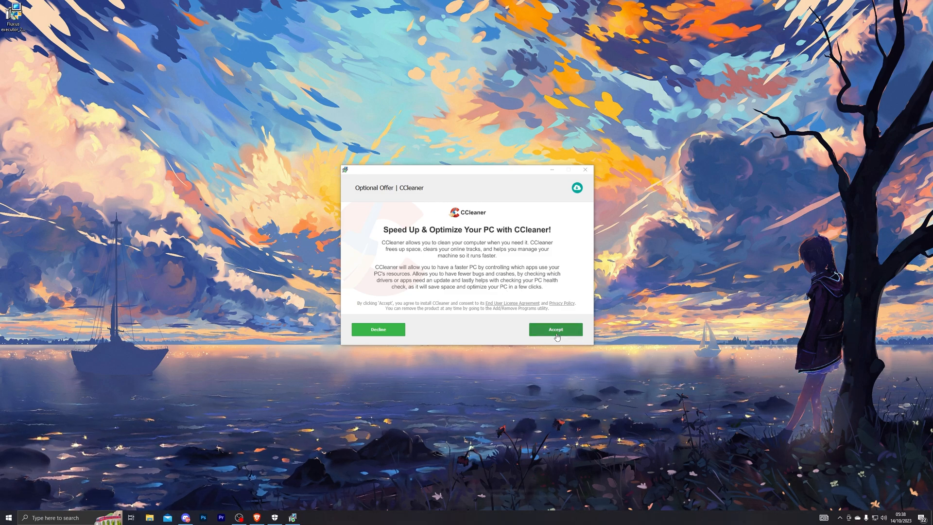
pyautogui.click(555, 330)
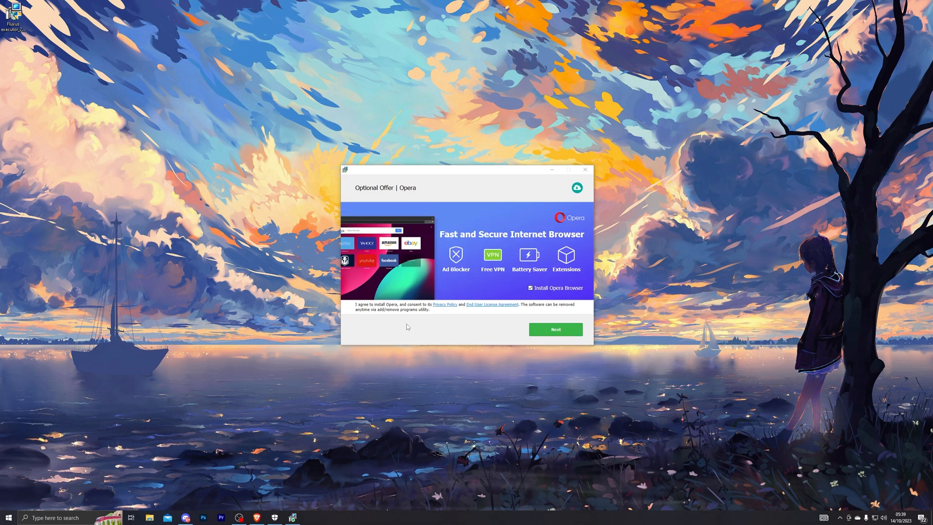
pyautogui.click(555, 330)
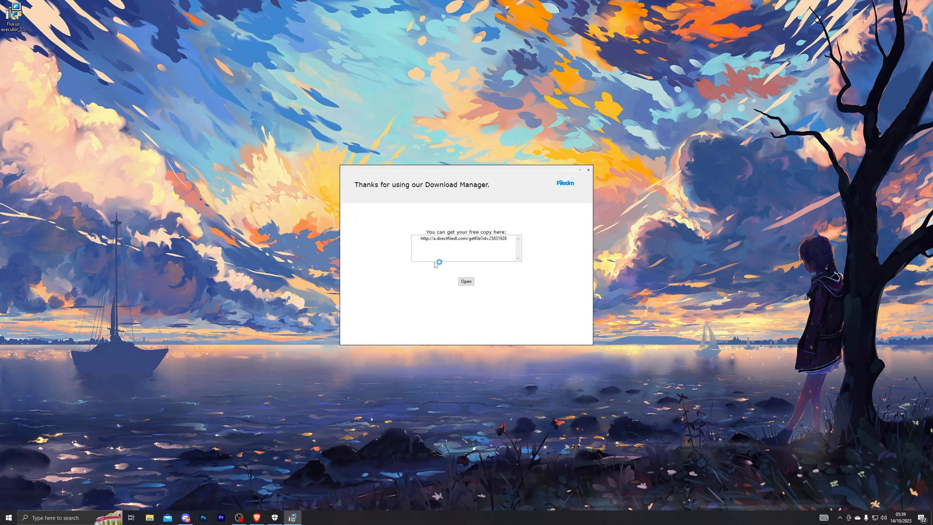
pyautogui.tripleClick(466, 240)
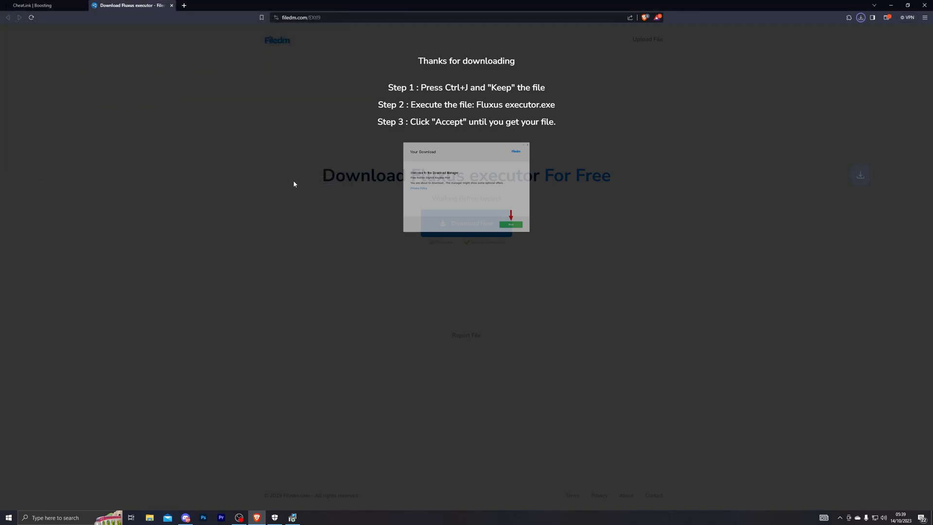
# Show Brave's downloads page listing Fluxus.zip and the Fluxus executor installer.
pyautogui.click(861, 17)
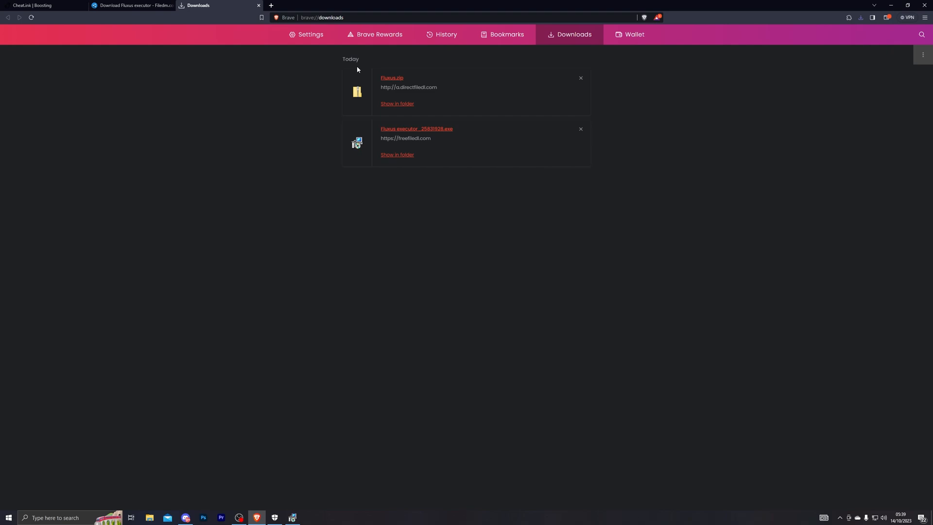
pyautogui.moveTo(432, 107)
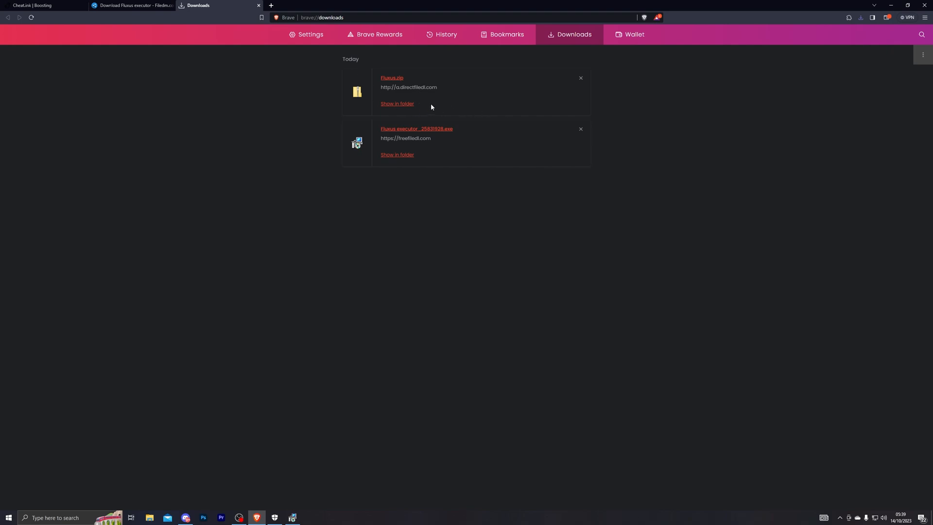
pyautogui.moveTo(417, 79)
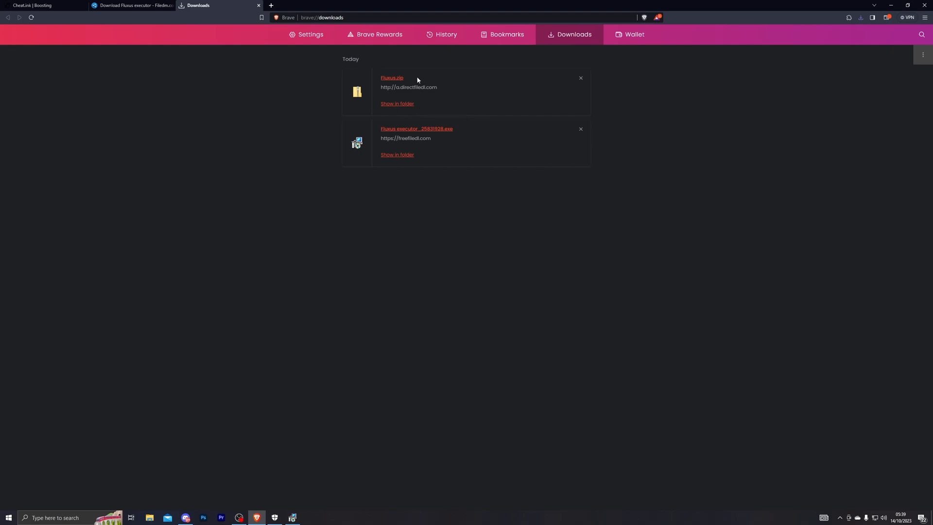
pyautogui.moveTo(369, 103)
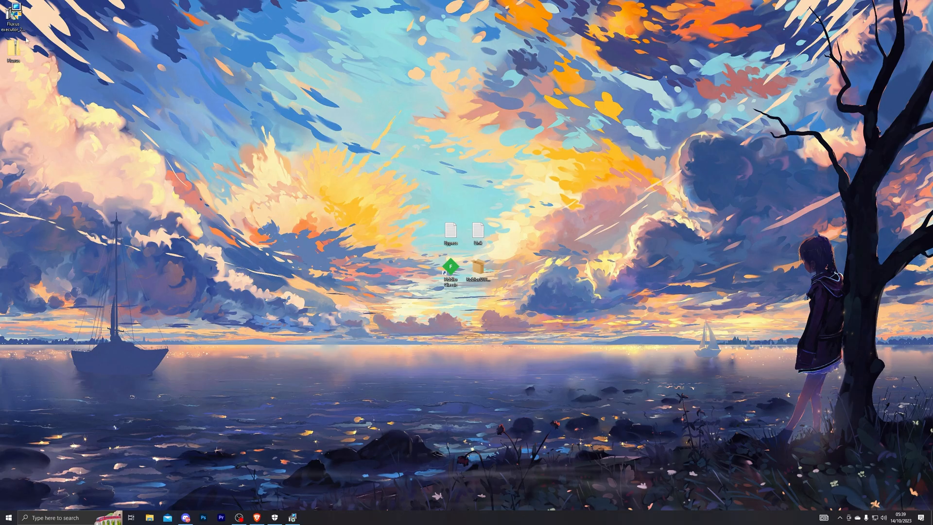
# Extract the Fluxus zip archive into a Fluxus folder on the desktop.
pyautogui.rightClick(12, 18)
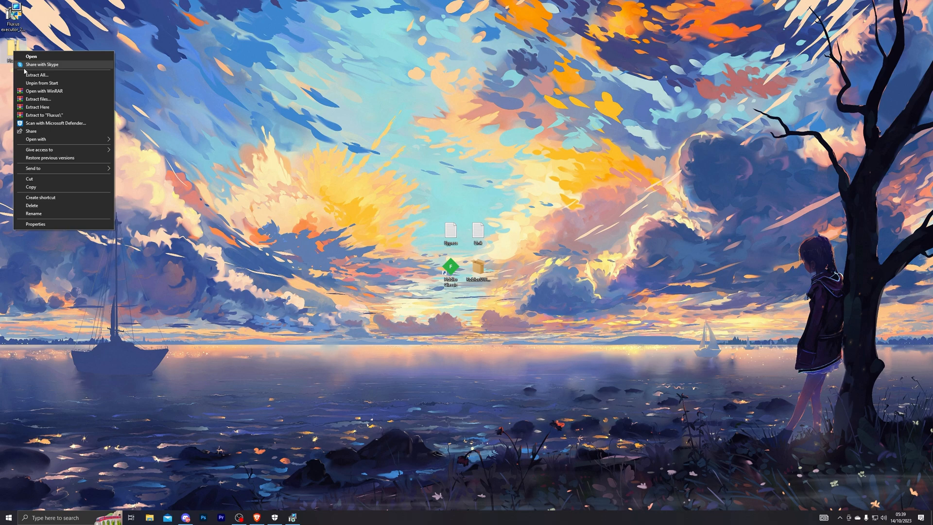
pyautogui.click(35, 75)
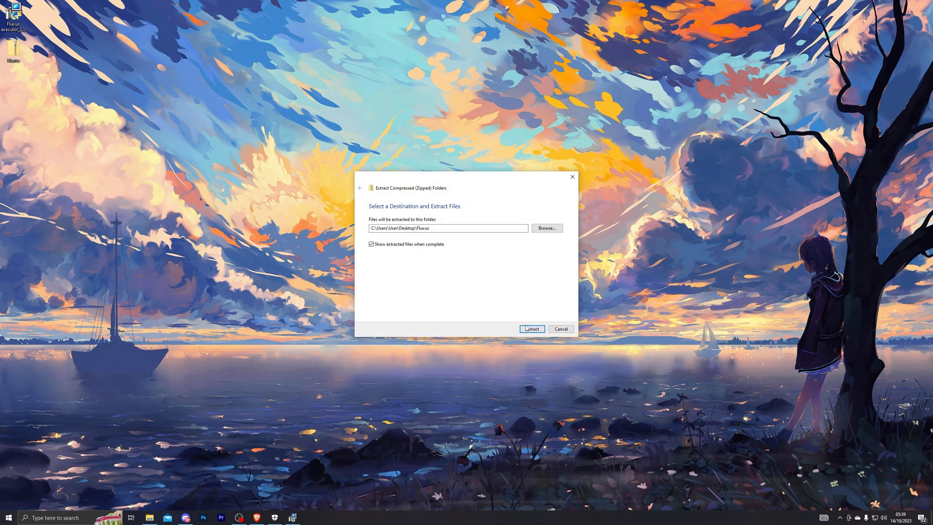
pyautogui.click(531, 330)
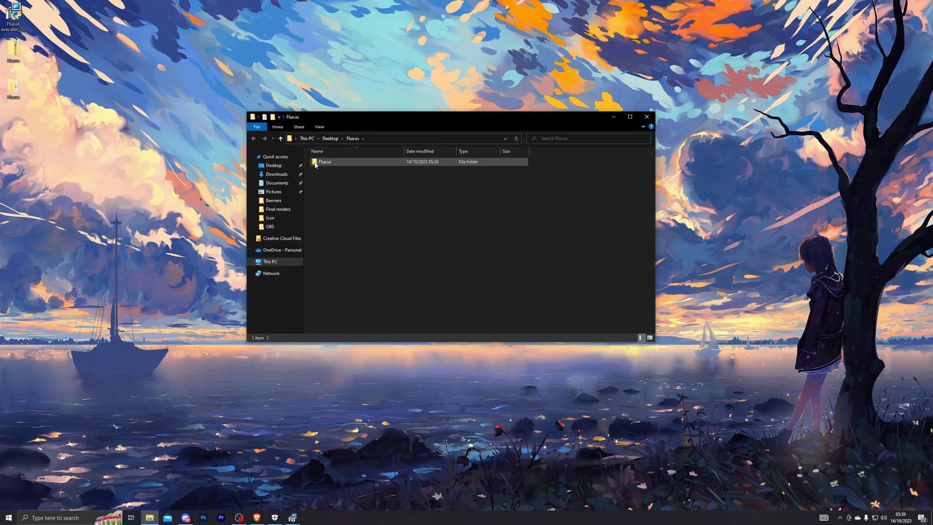
pyautogui.click(647, 117)
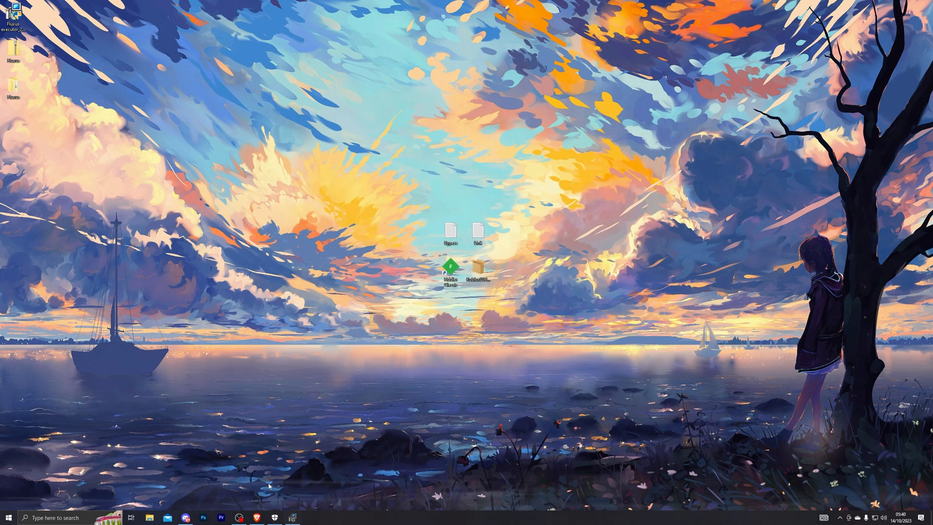
# Permanently delete the two leftover desktop items and confirm the folder holds Fluxus V7.
pyautogui.press('delete')
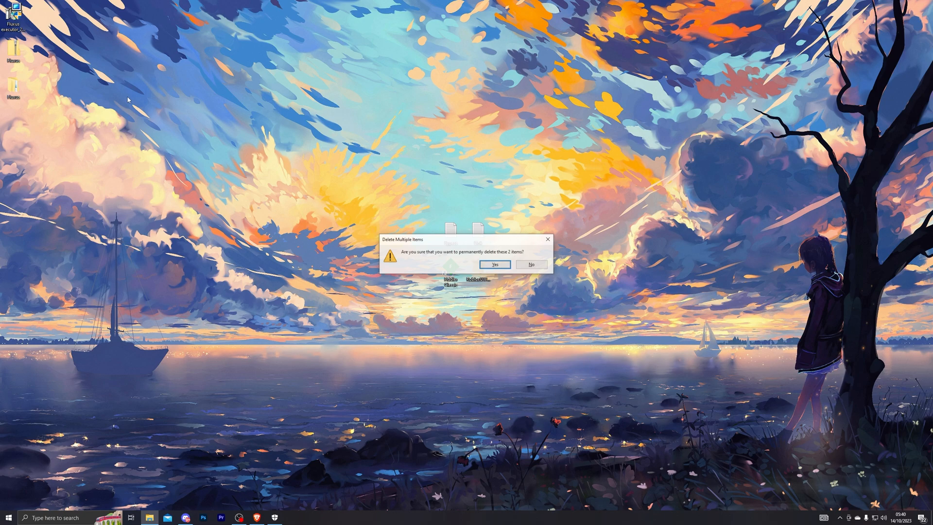
pyautogui.click(495, 264)
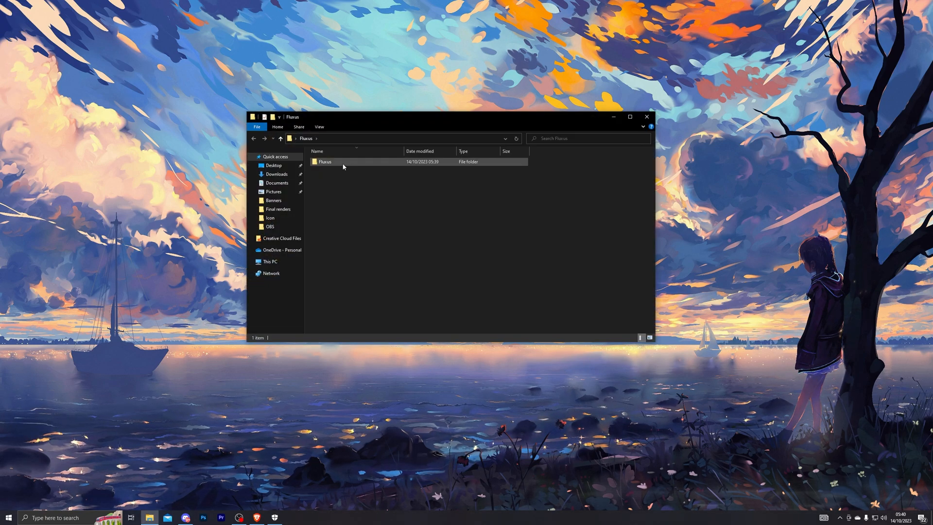
pyautogui.doubleClick(325, 162)
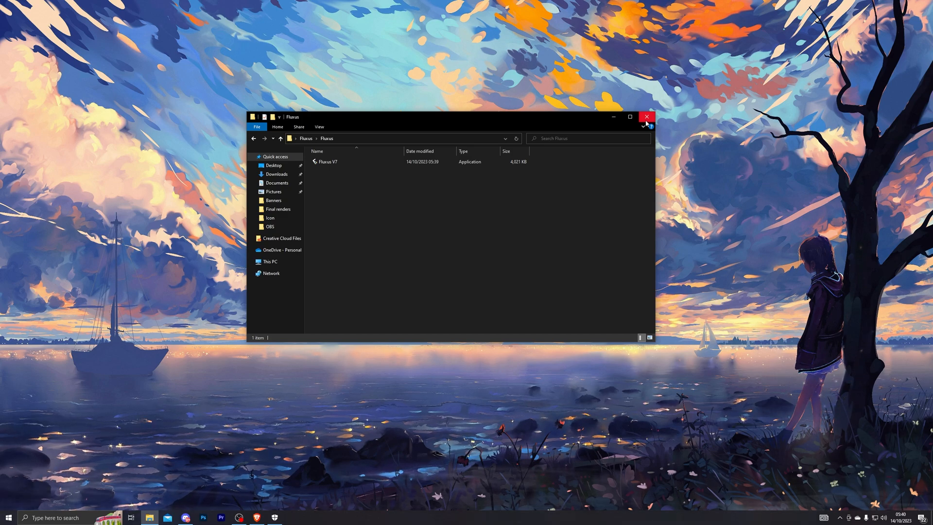
pyautogui.click(8, 517)
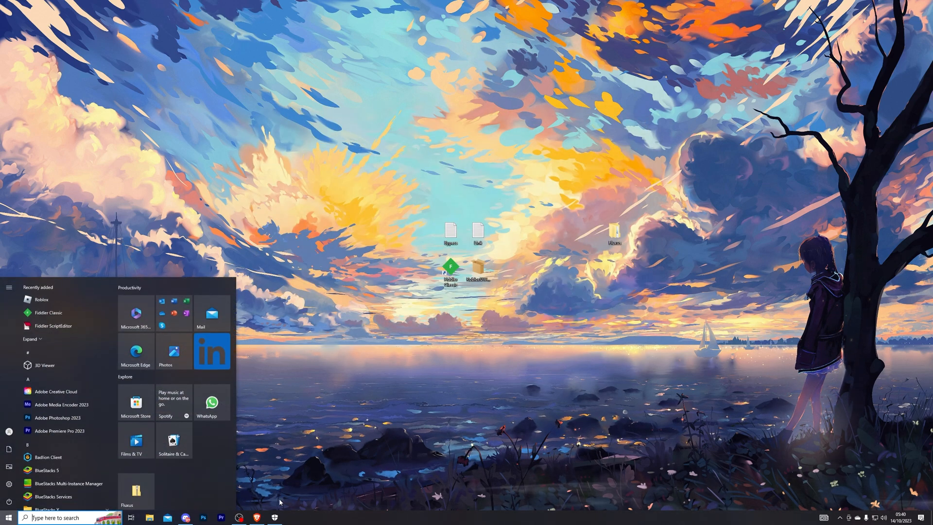
# Reach the antivirus exclusions list in Windows Security, allowing the UAC prompt.
pyautogui.click(274, 518)
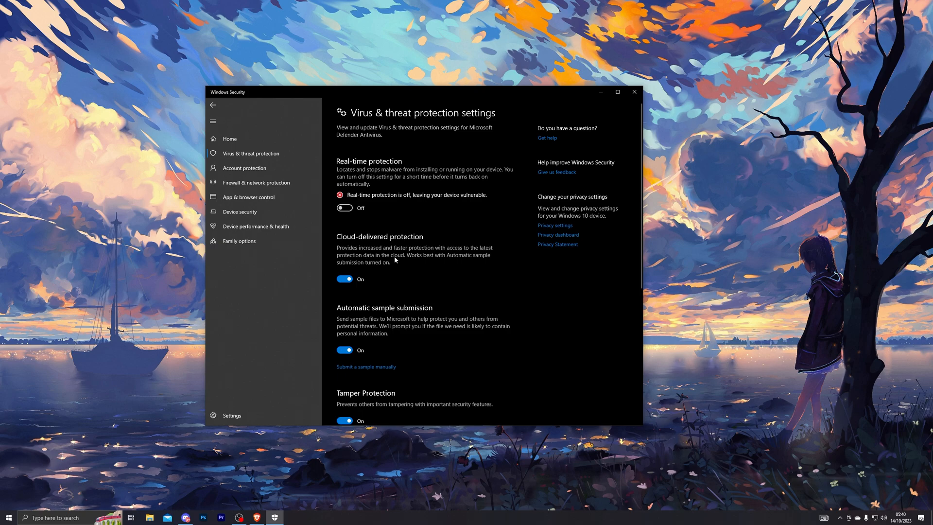
pyautogui.scroll(-3)
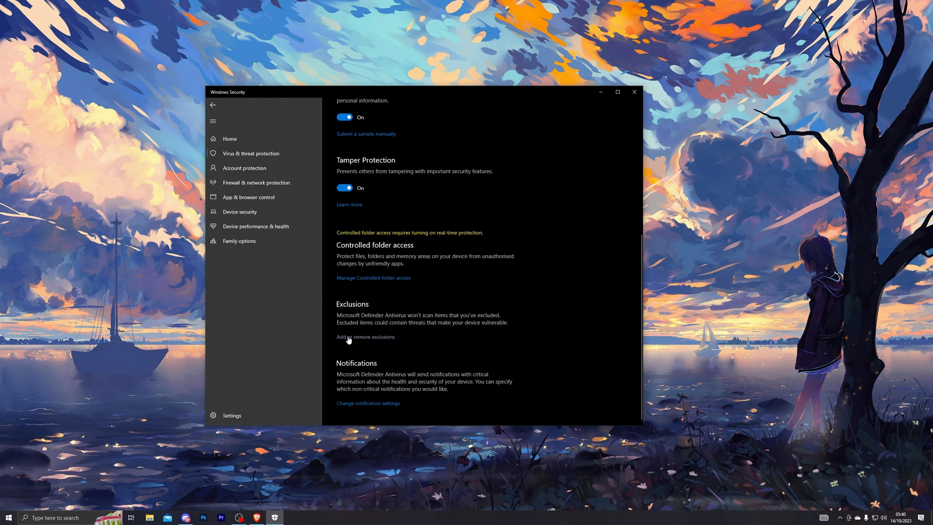
pyautogui.click(365, 337)
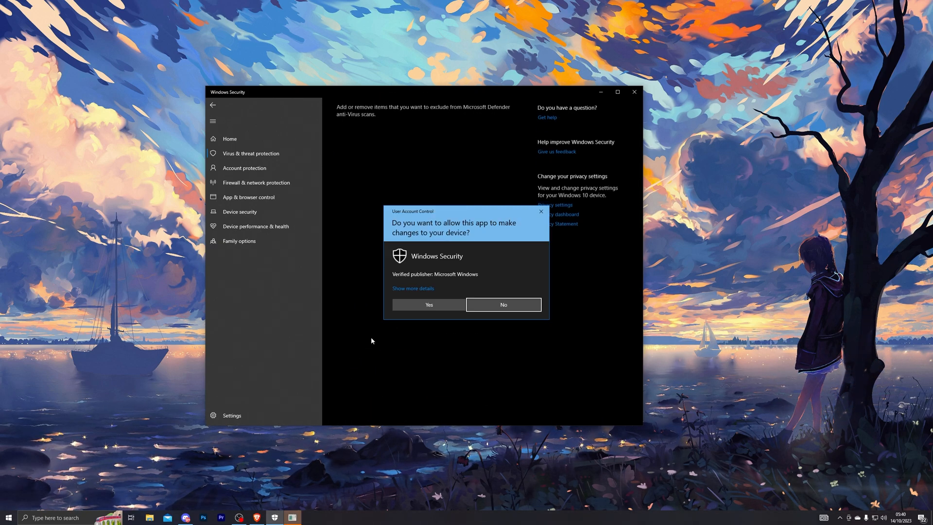
pyautogui.click(427, 304)
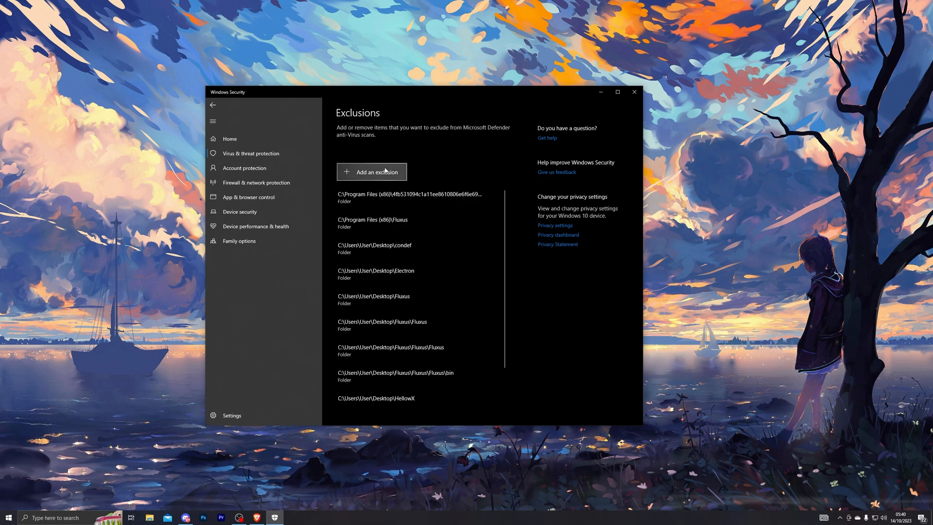
# Review the Fluxus folder exclusions, return to protection settings and close Windows Security.
pyautogui.click(417, 197)
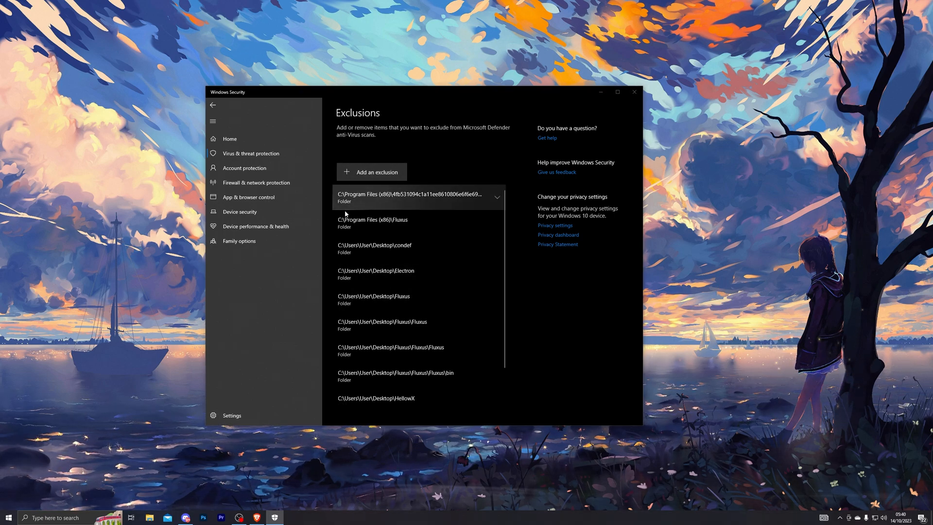
pyautogui.click(370, 172)
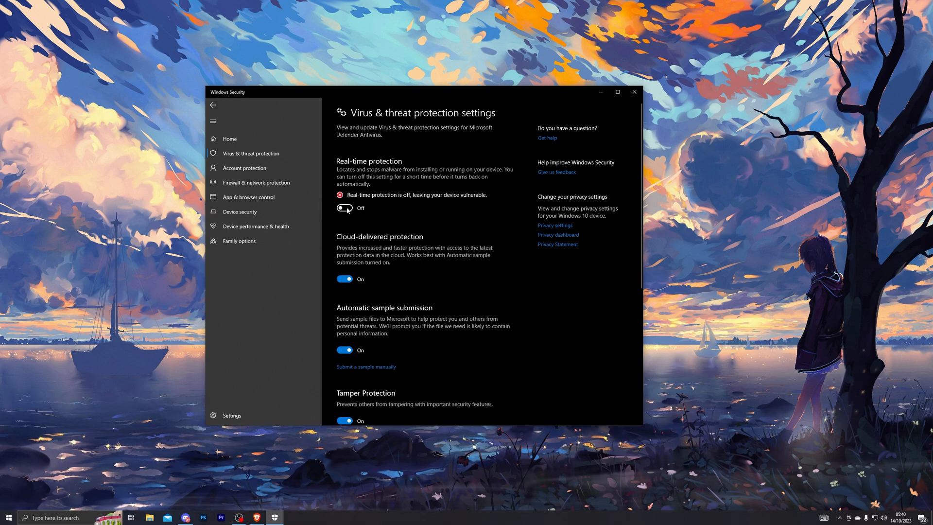
pyautogui.click(633, 92)
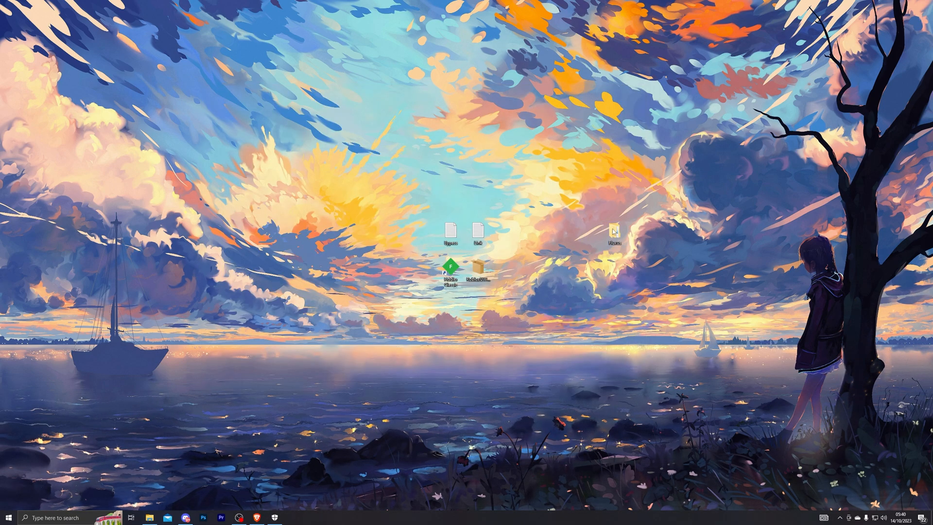
# Launch Fluxus V7 from its folder, accept the EULA, and close the executor once its editor opens.
pyautogui.doubleClick(615, 233)
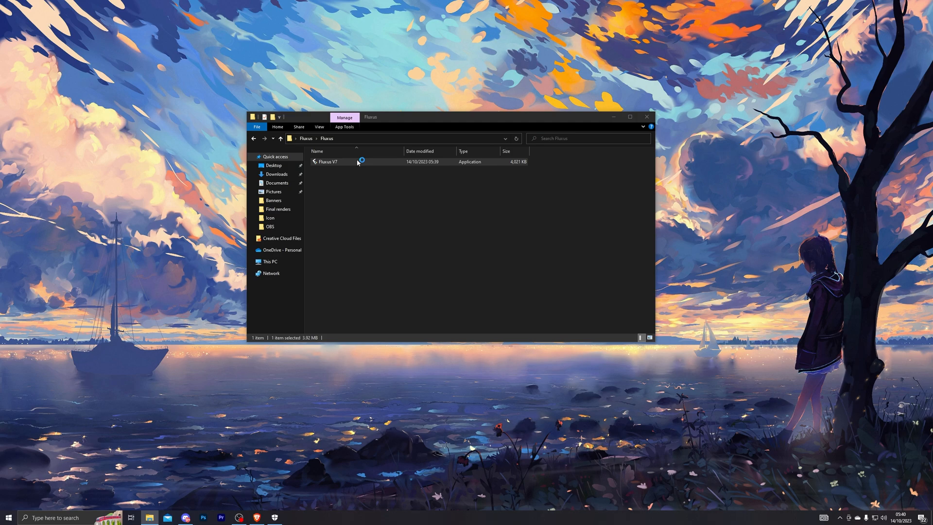
pyautogui.doubleClick(328, 161)
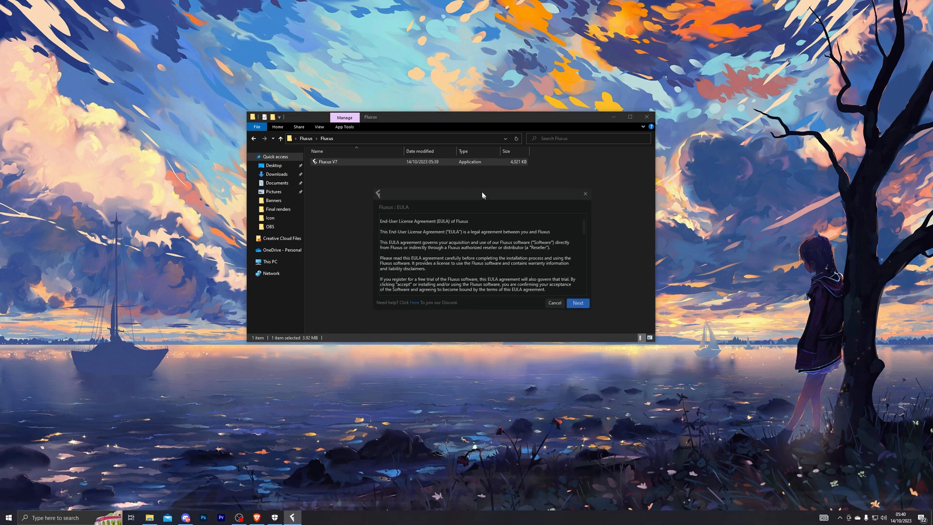
pyautogui.click(577, 303)
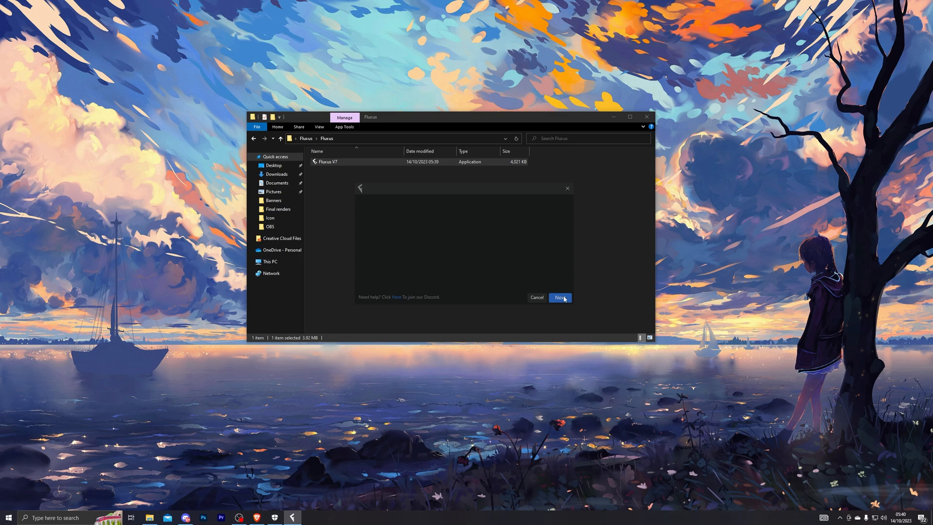
pyautogui.moveTo(490, 240)
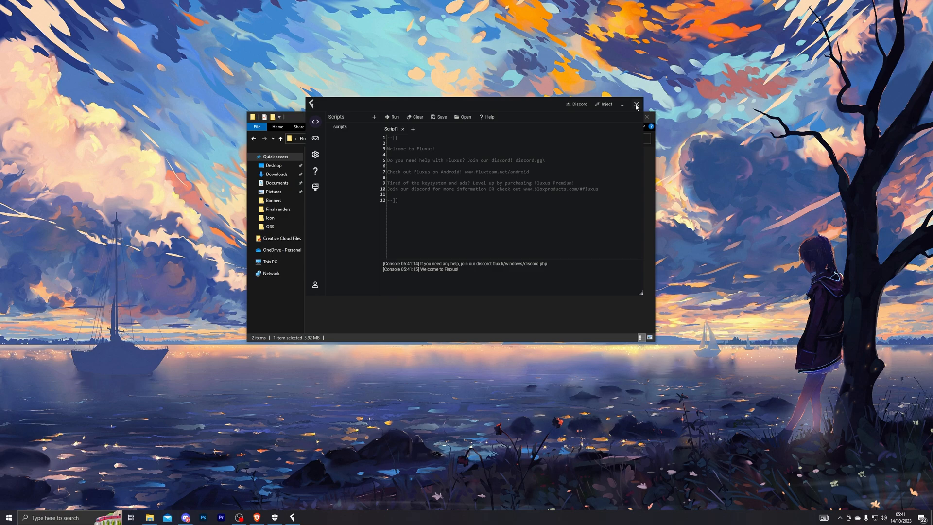
pyautogui.click(636, 104)
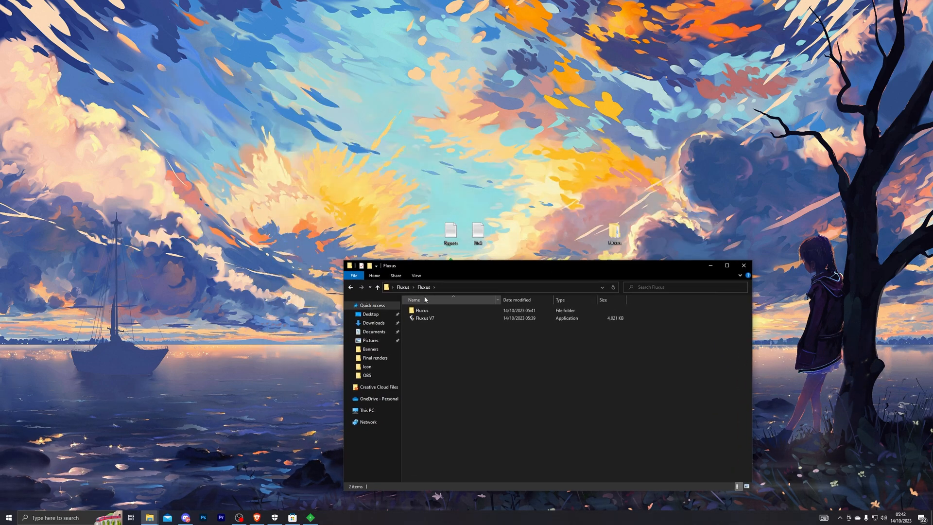
# Launch the Fluxus V7 application from inside the newly created Fluxus subfolder.
pyautogui.click(421, 310)
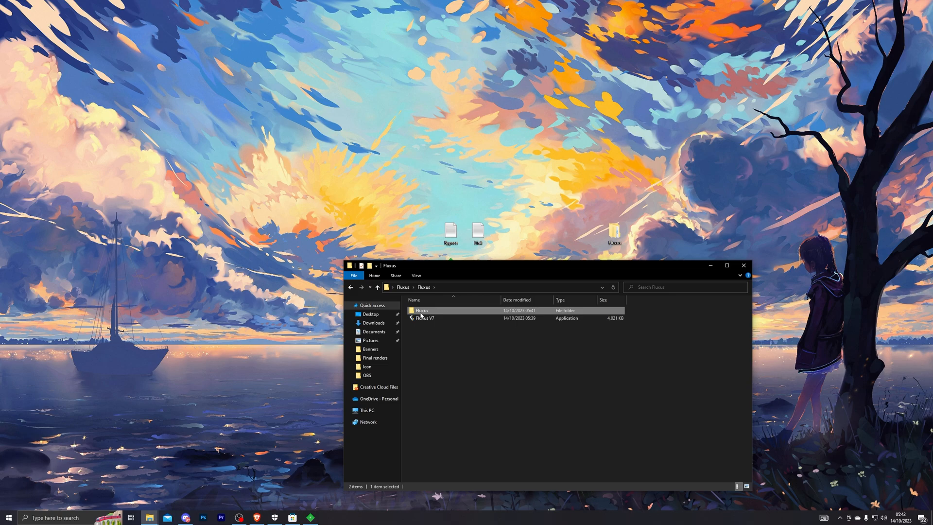
pyautogui.doubleClick(421, 310)
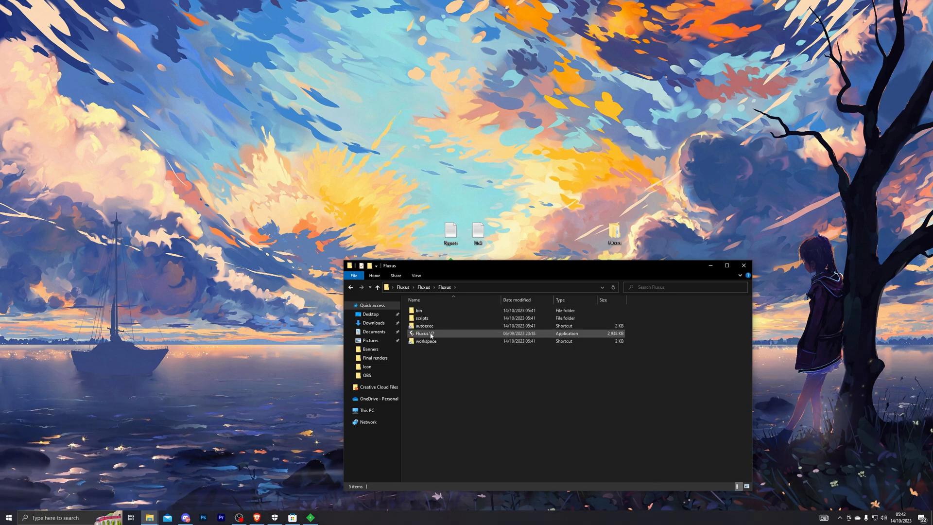
pyautogui.click(425, 333)
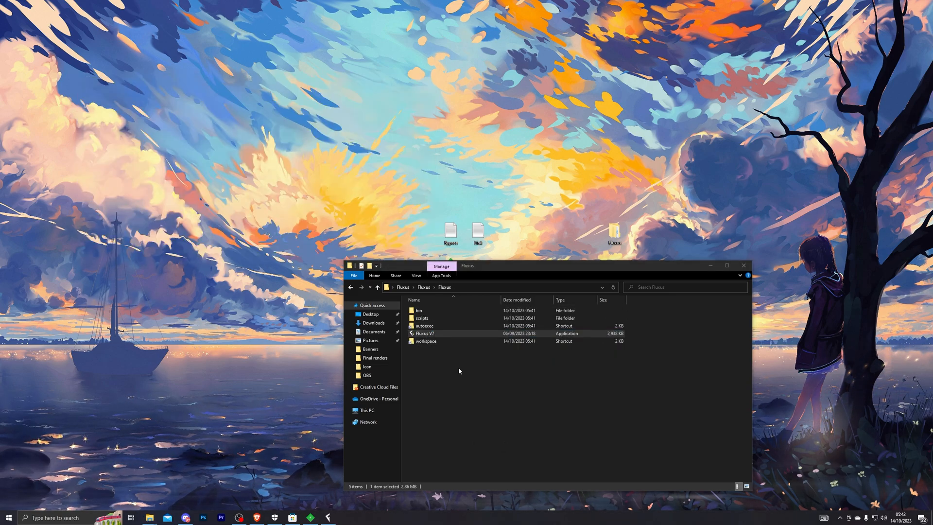
pyautogui.doubleClick(425, 334)
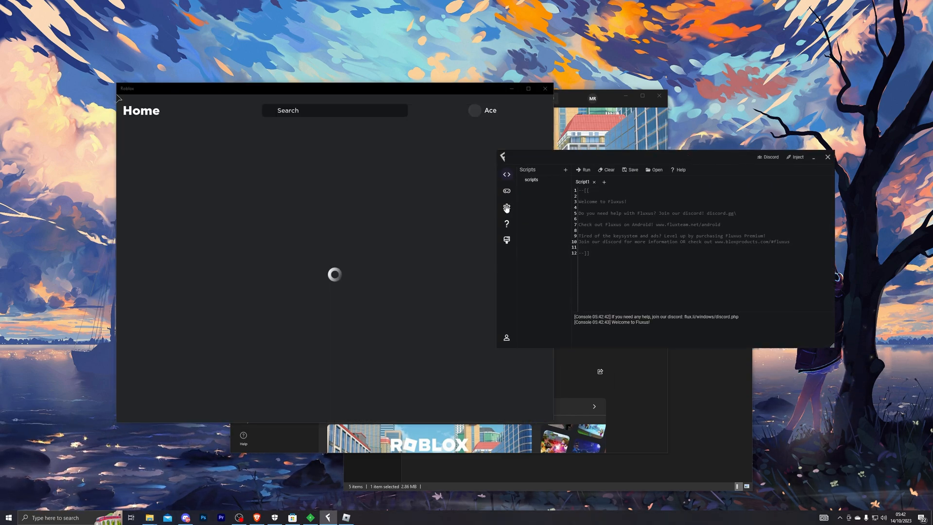
# Run the Infinite Yield script in the Roblox obby so its command bar appears in-game.
pyautogui.click(506, 207)
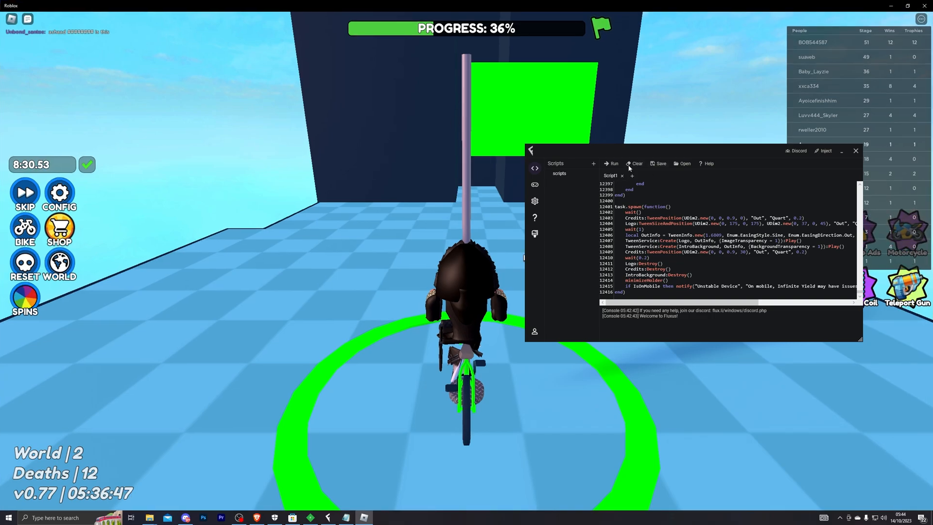
pyautogui.click(612, 164)
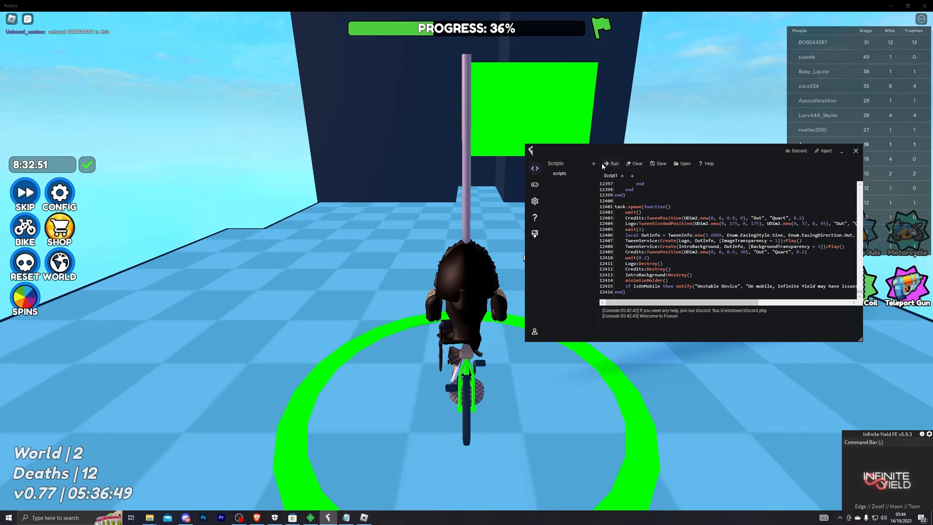